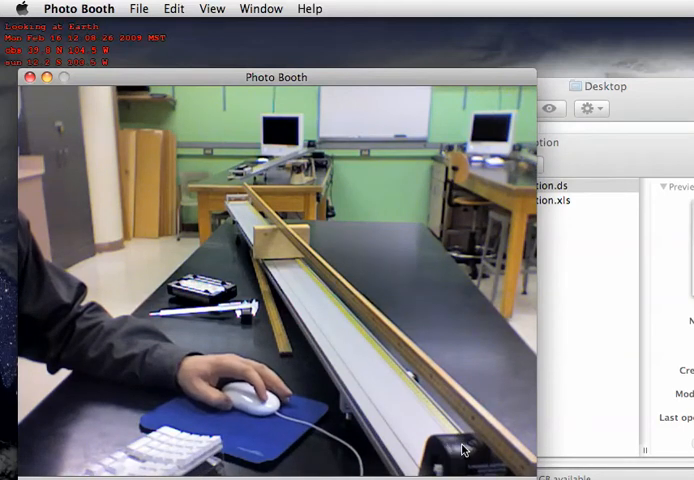
pyautogui.moveTo(460, 438)
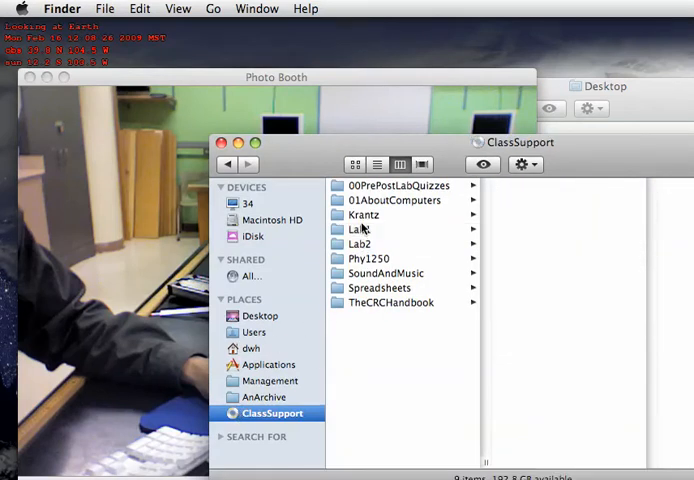
# - Open 1DMotion.ds from the Phy1250 / One-1DMotion folder in DataStudio
pyautogui.click(368, 258)
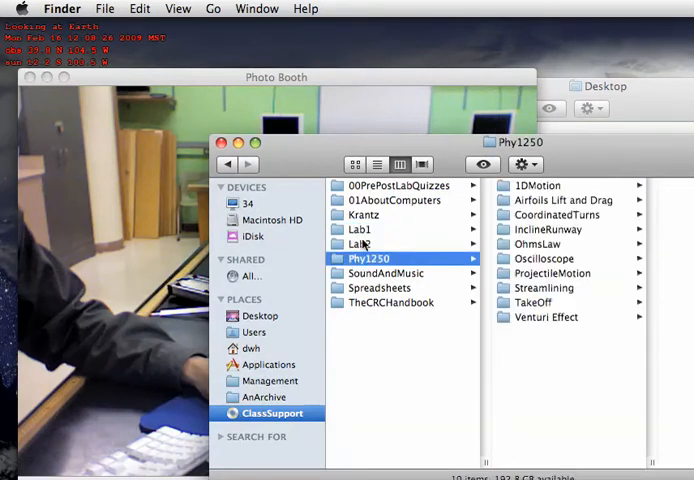
pyautogui.click(360, 228)
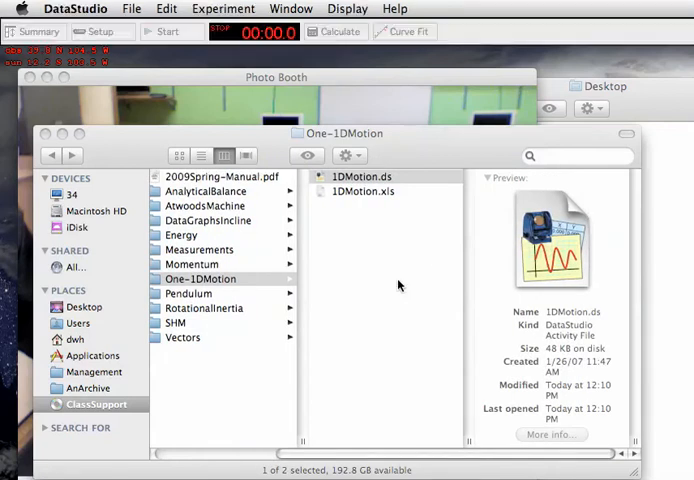
pyautogui.doubleClick(364, 176)
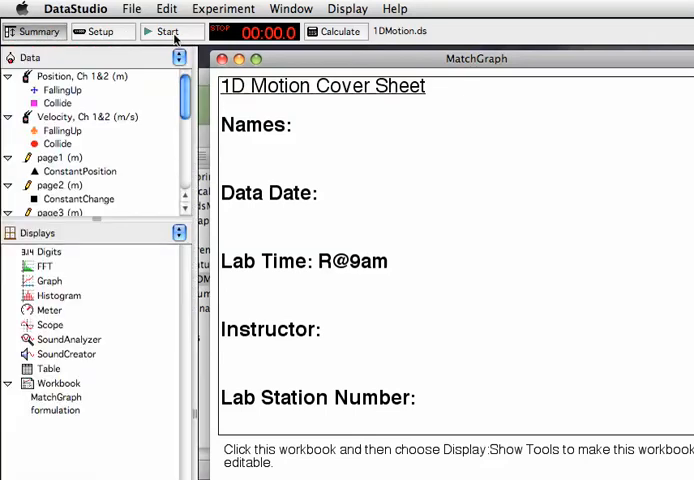
# - Show the Experiment Setup window with the motion sensor on channels 1&2
pyautogui.click(96, 32)
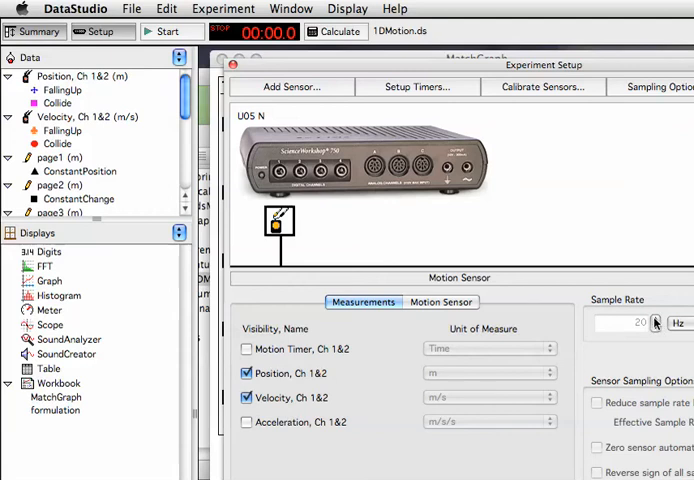
# - Nudge the sample rate and back to 20 Hz, then show the Motion Sensor calibration settings
pyautogui.click(656, 320)
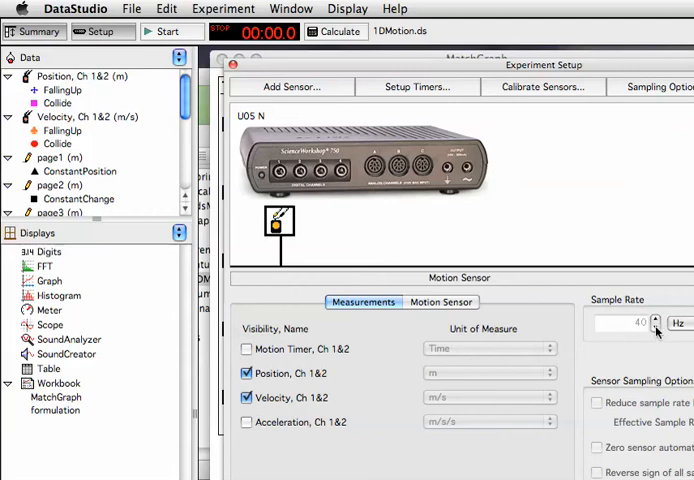
pyautogui.click(656, 328)
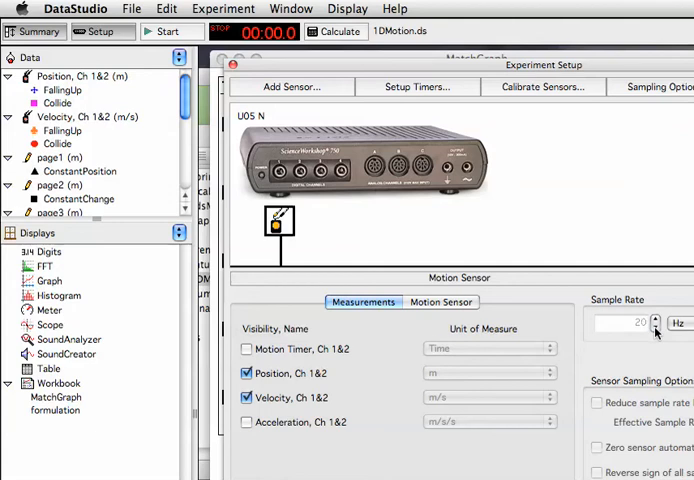
pyautogui.click(442, 302)
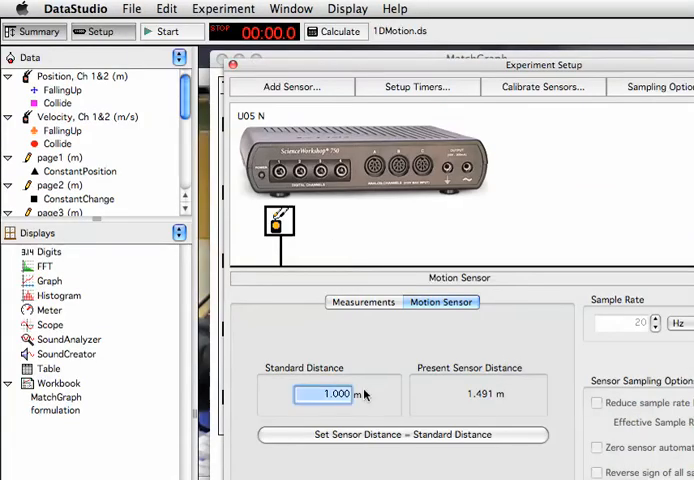
# - Enter a 1.1 m standard distance to calibrate the motion sensor
pyautogui.write('1.1')
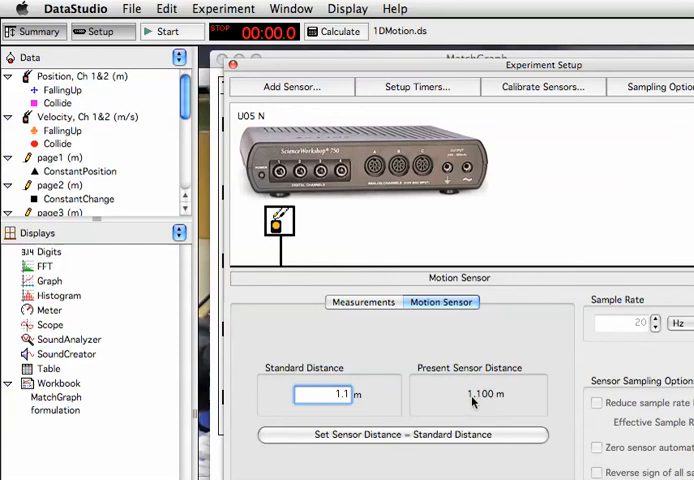
pyautogui.moveTo(486, 400)
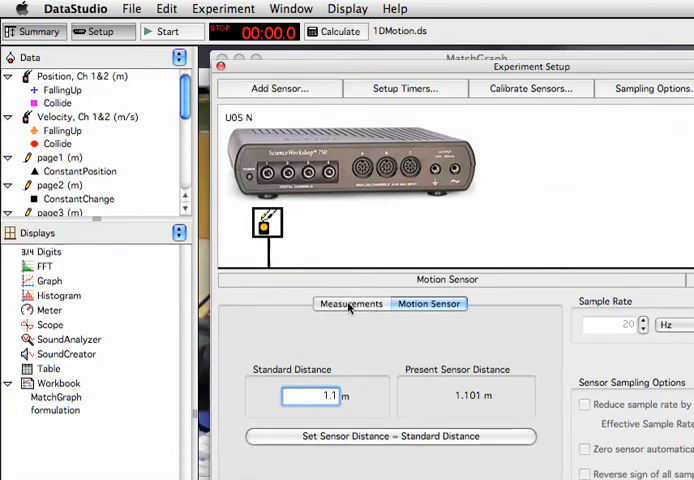
# - Return to the Measurements list with position and velocity still enabled
pyautogui.click(352, 304)
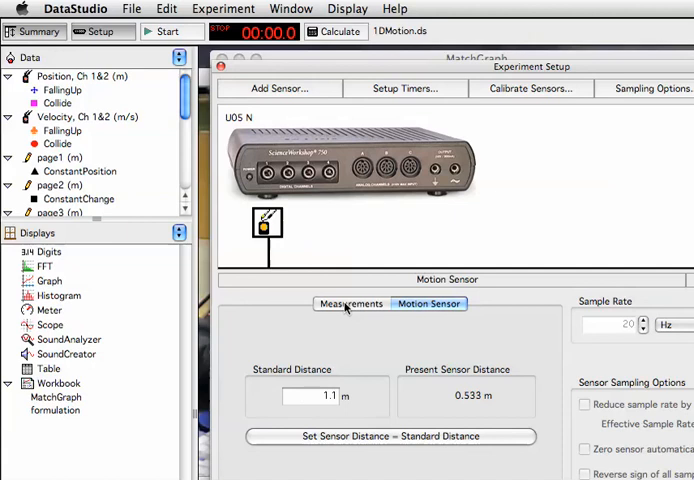
pyautogui.click(352, 304)
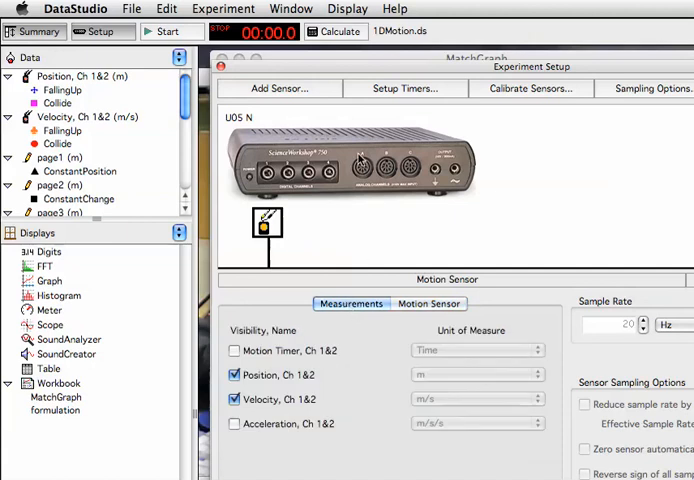